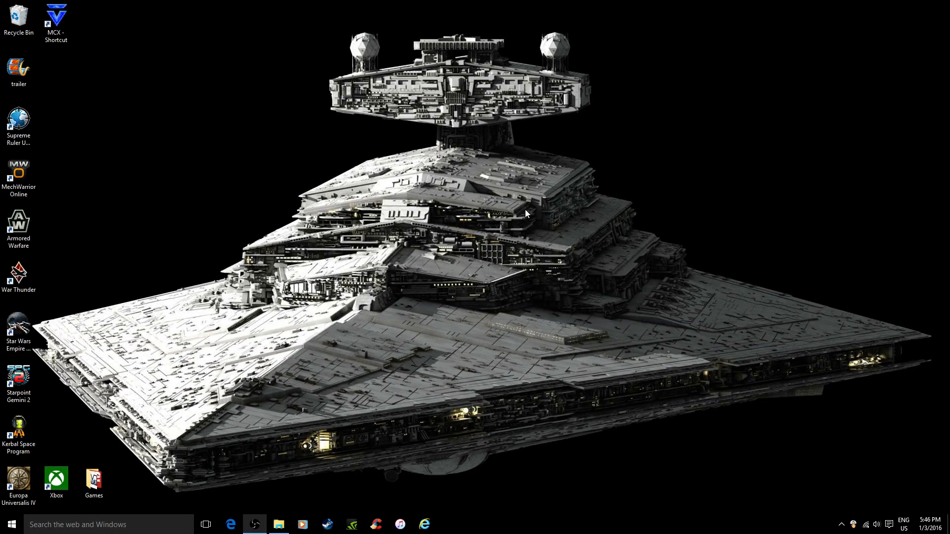
pyautogui.moveTo(313, 186)
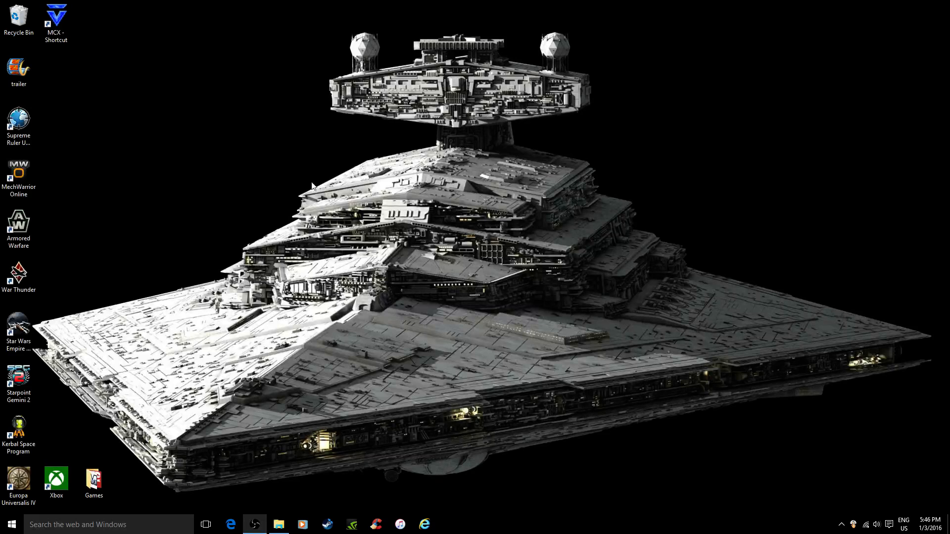
# - Open the MCX shortcut's Properties on the Compatibility tab, showing Windows 8 compatibility mode
pyautogui.click(8, 524)
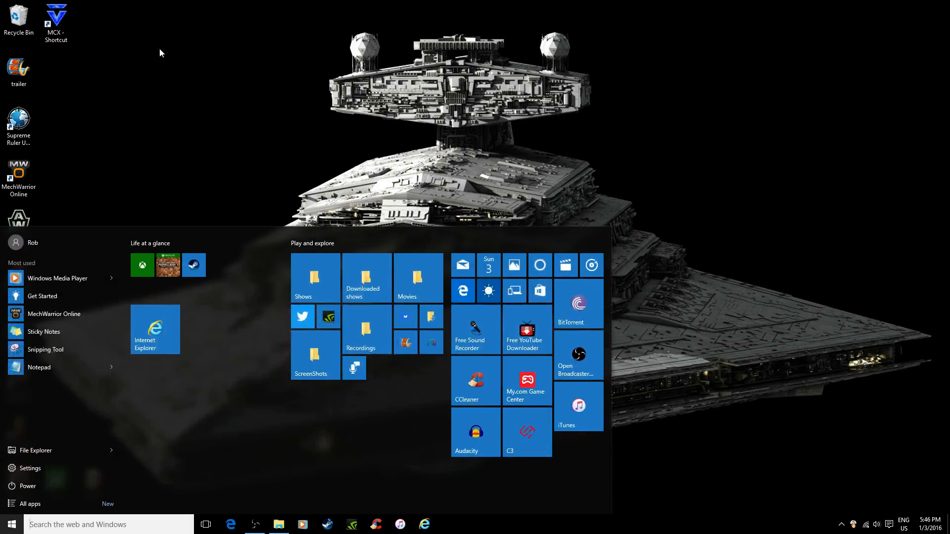
pyautogui.rightClick(55, 18)
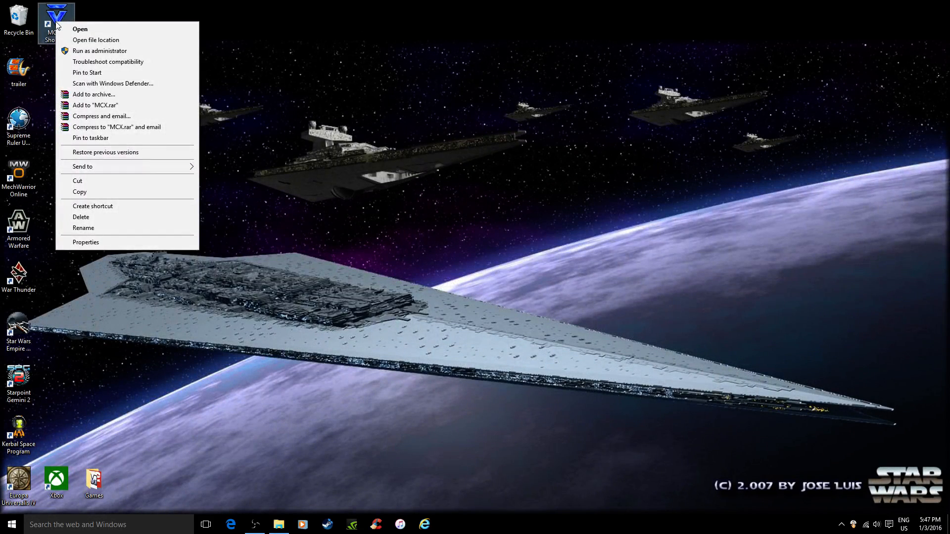
pyautogui.moveTo(110, 242)
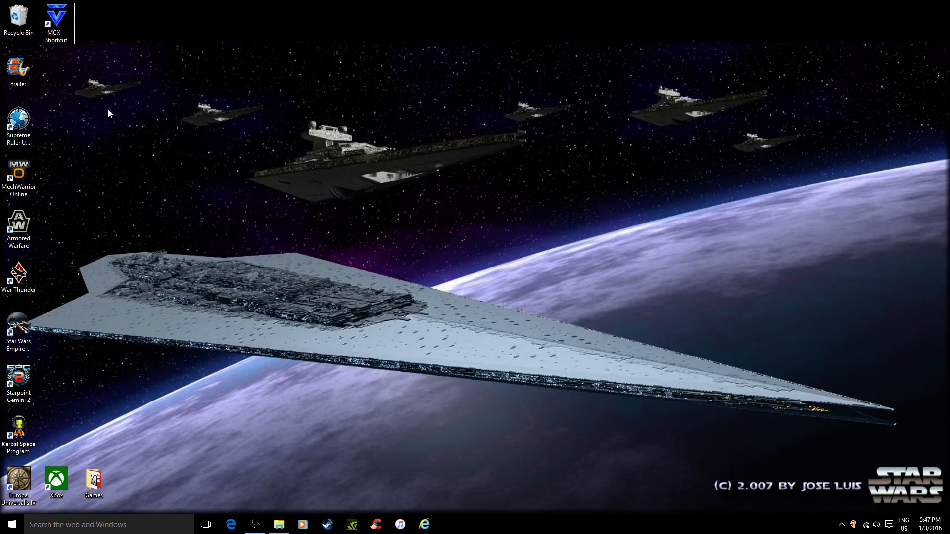
pyautogui.rightClick(56, 23)
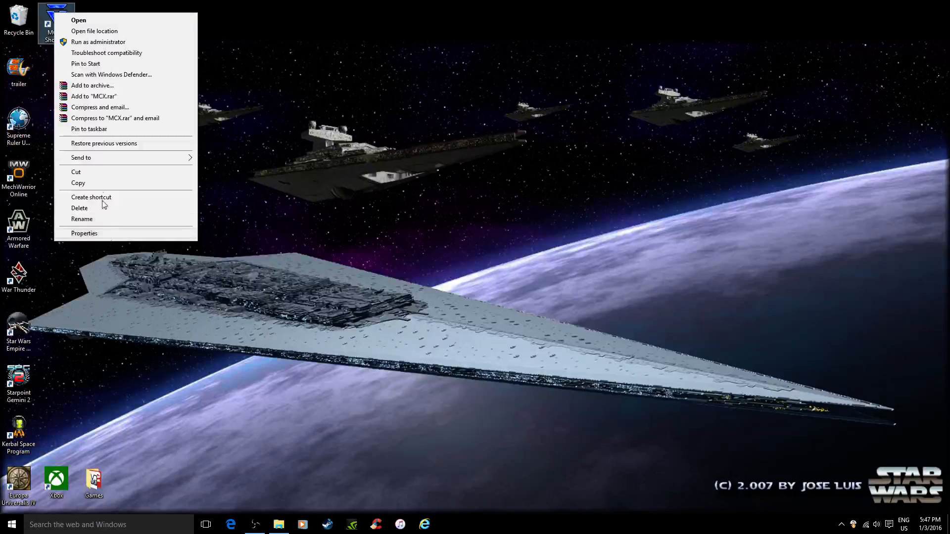
pyautogui.moveTo(45, 11)
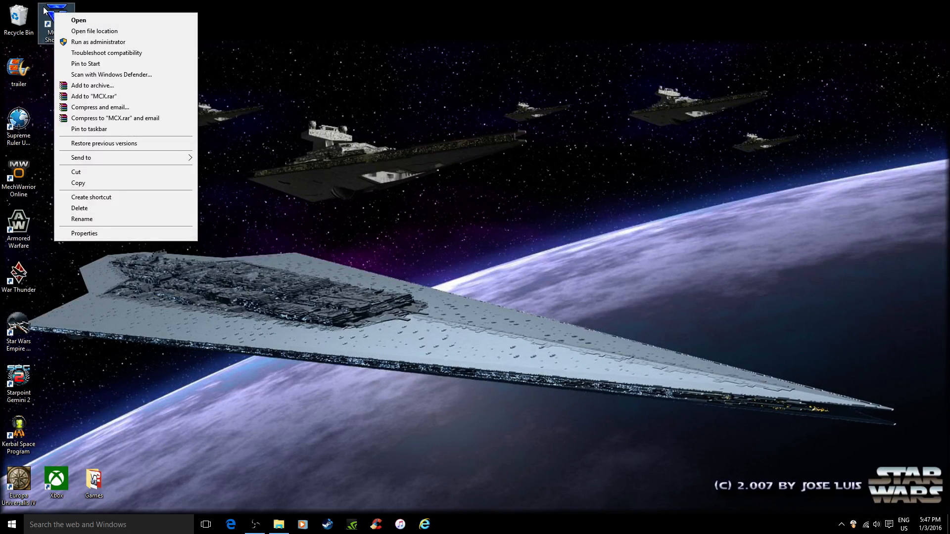
pyautogui.click(84, 233)
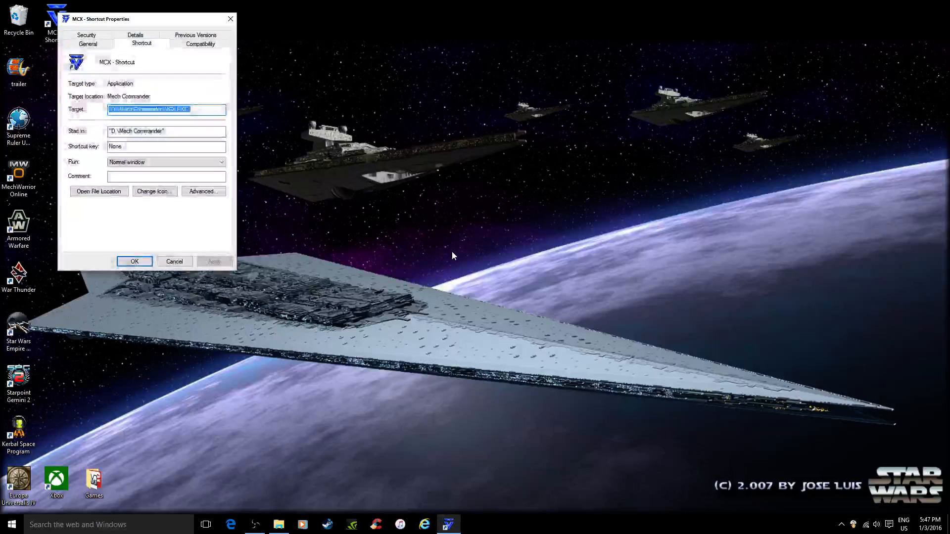
pyautogui.click(200, 43)
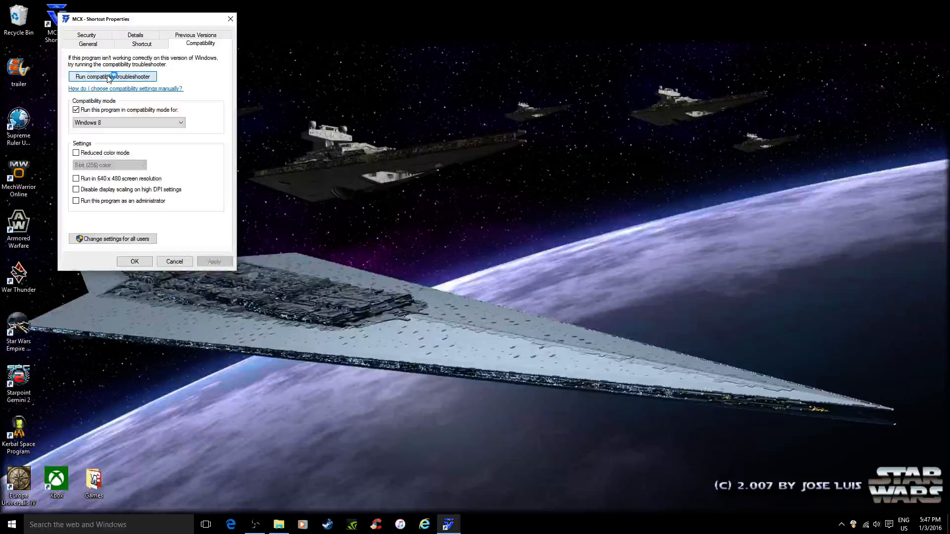
# - Launch the Program Compatibility Troubleshooter for the MCX shortcut
pyautogui.click(112, 76)
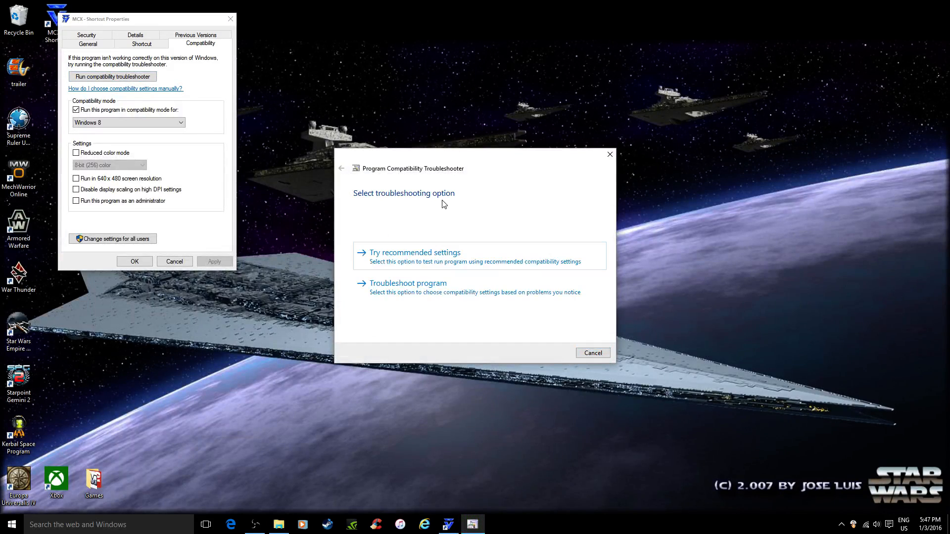
pyautogui.moveTo(518, 213)
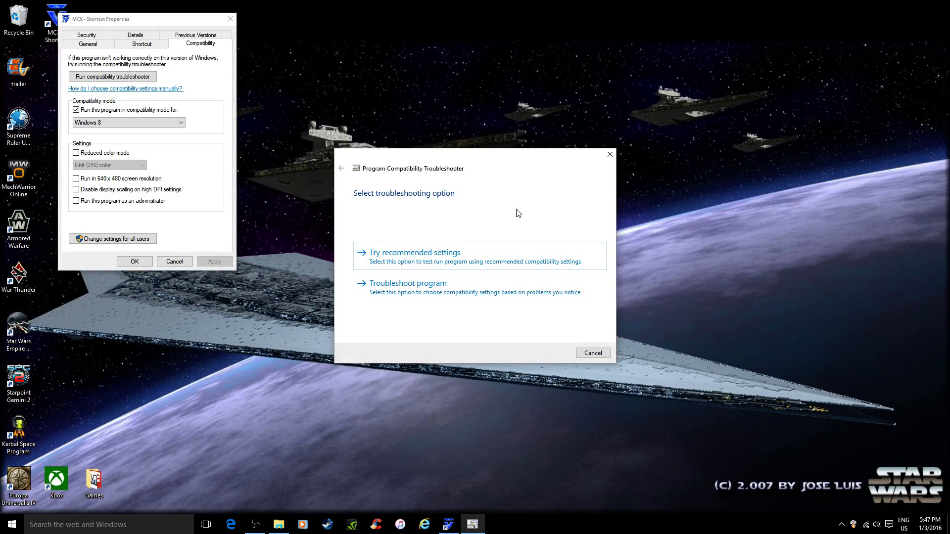
pyautogui.moveTo(505, 245)
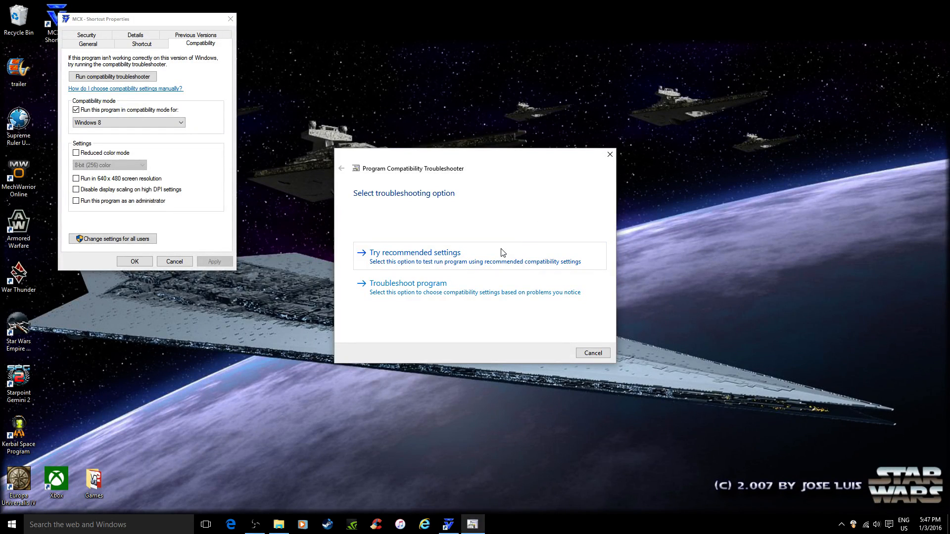
pyautogui.moveTo(488, 248)
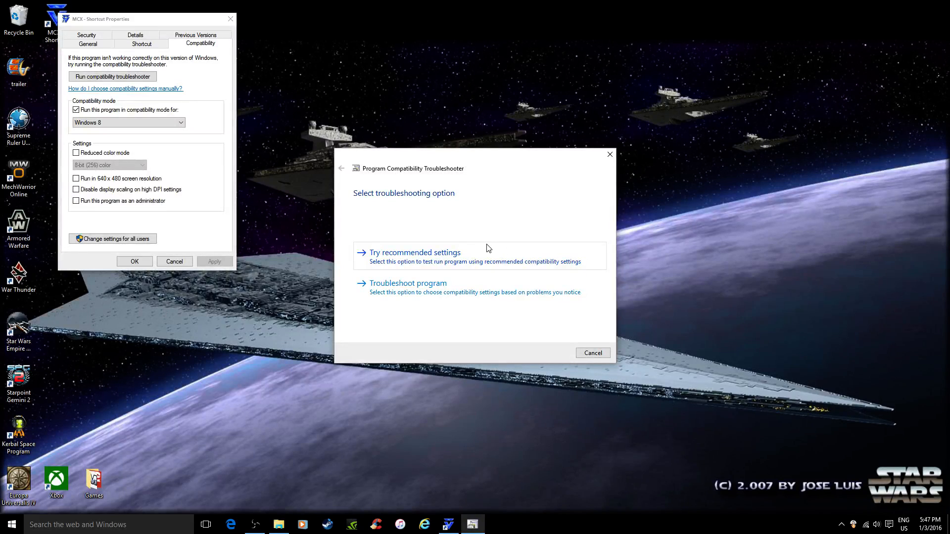
pyautogui.moveTo(647, 374)
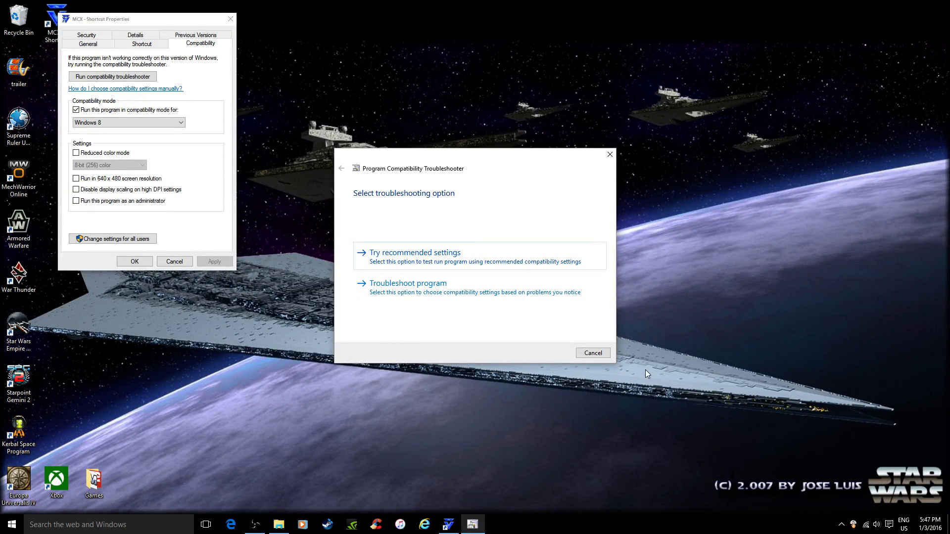
pyautogui.moveTo(619, 341)
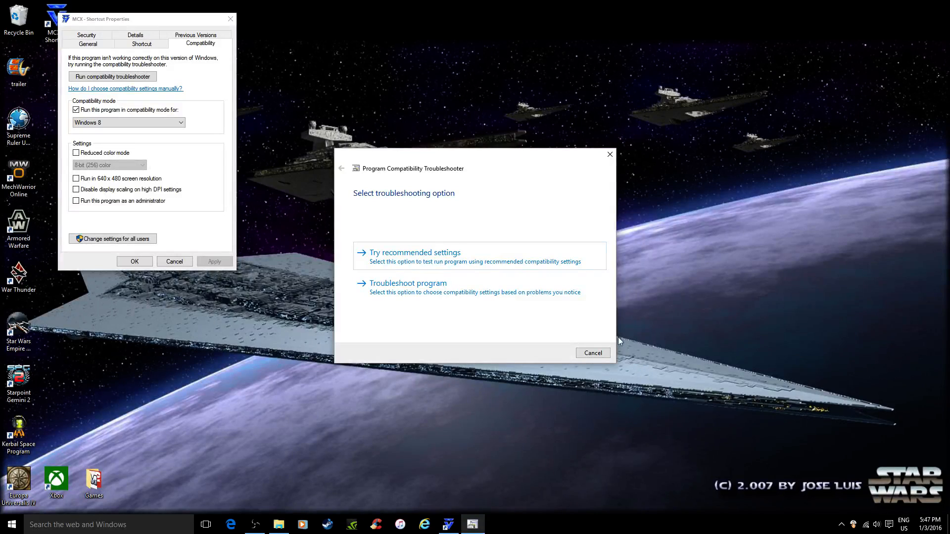
pyautogui.moveTo(522, 257)
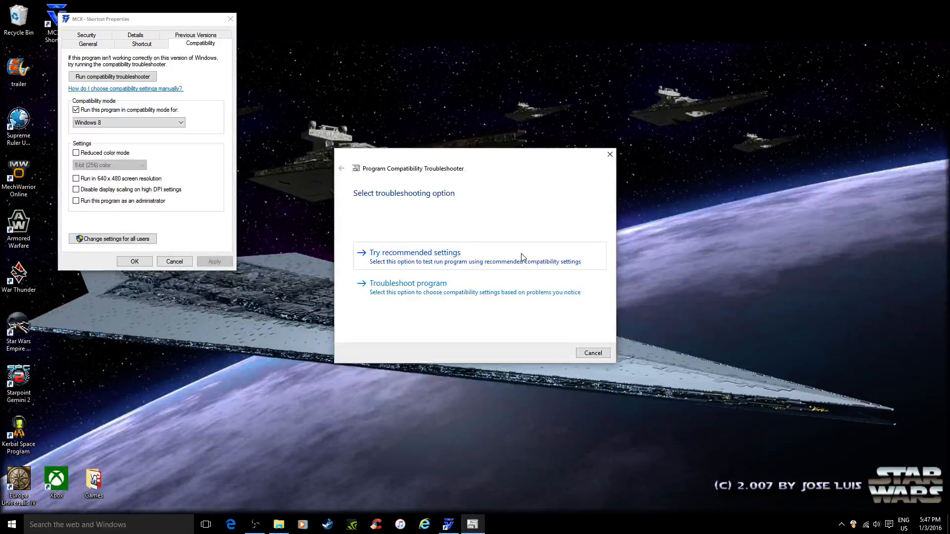
# - Apply the recommended Windows XP (Service Pack 3) settings and test-launch MechCommander
pyautogui.click(414, 252)
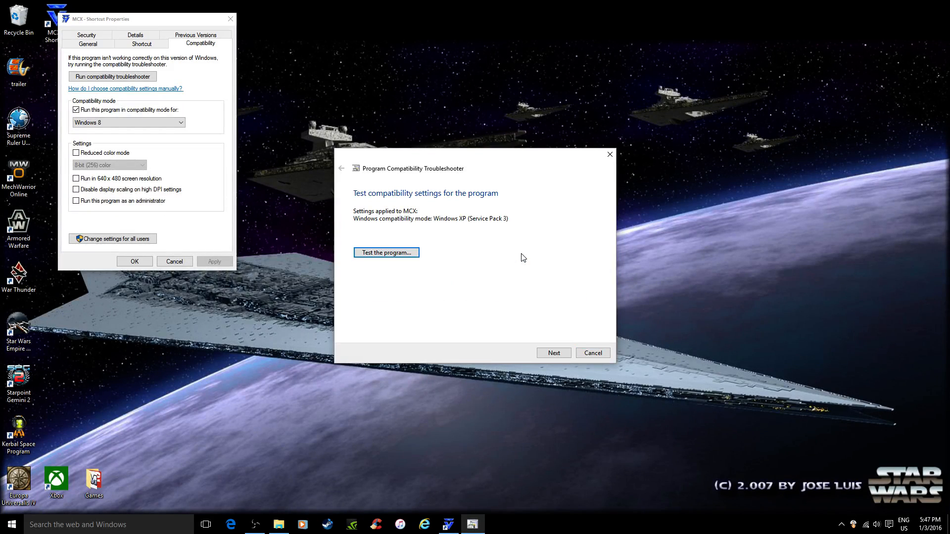
pyautogui.moveTo(403, 211)
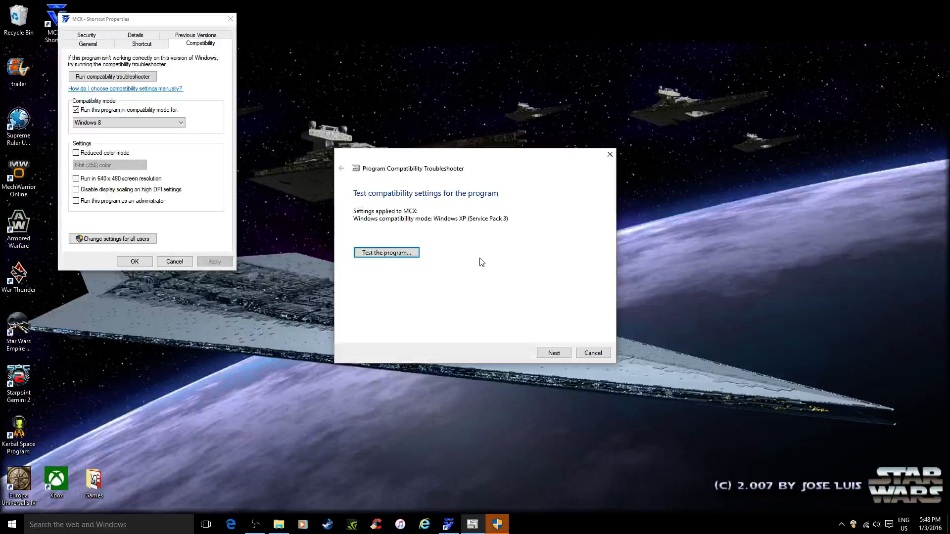
pyautogui.moveTo(518, 491)
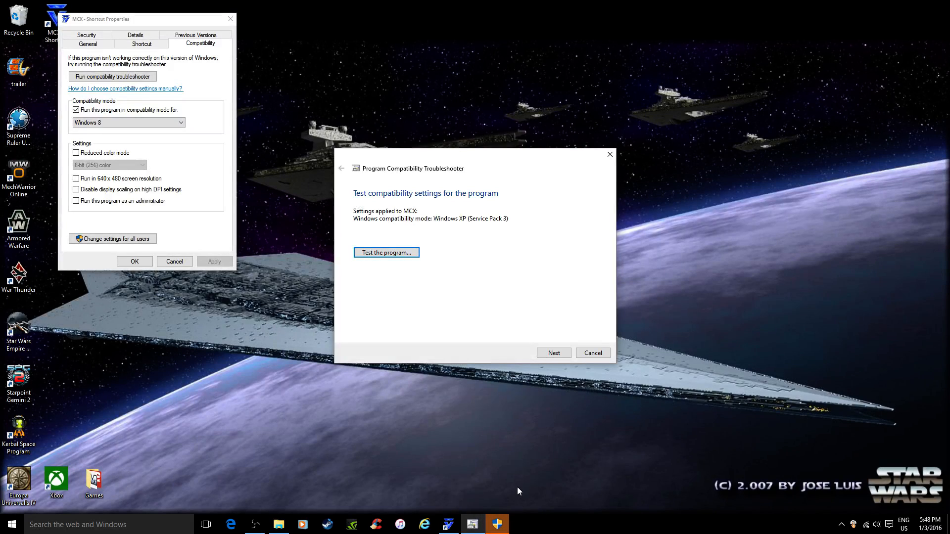
pyautogui.click(385, 253)
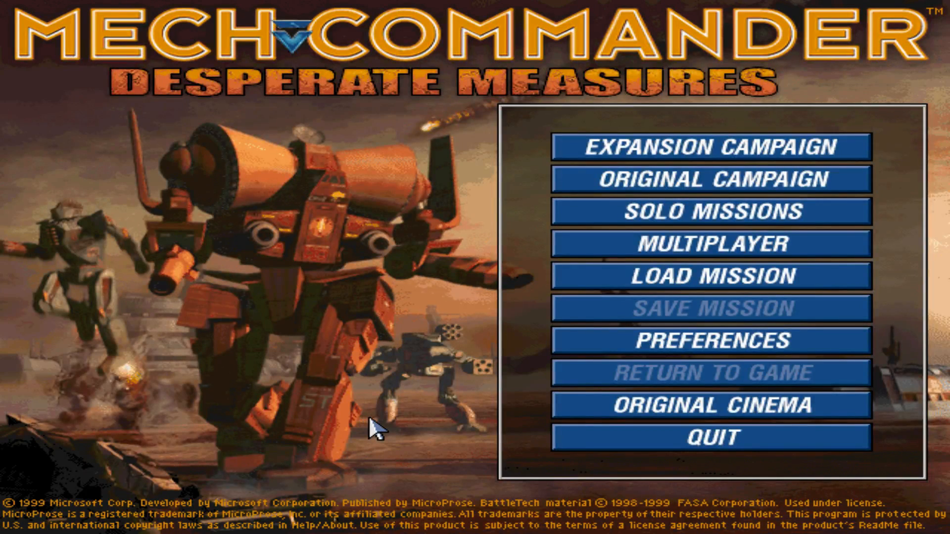
pyautogui.moveTo(783, 444)
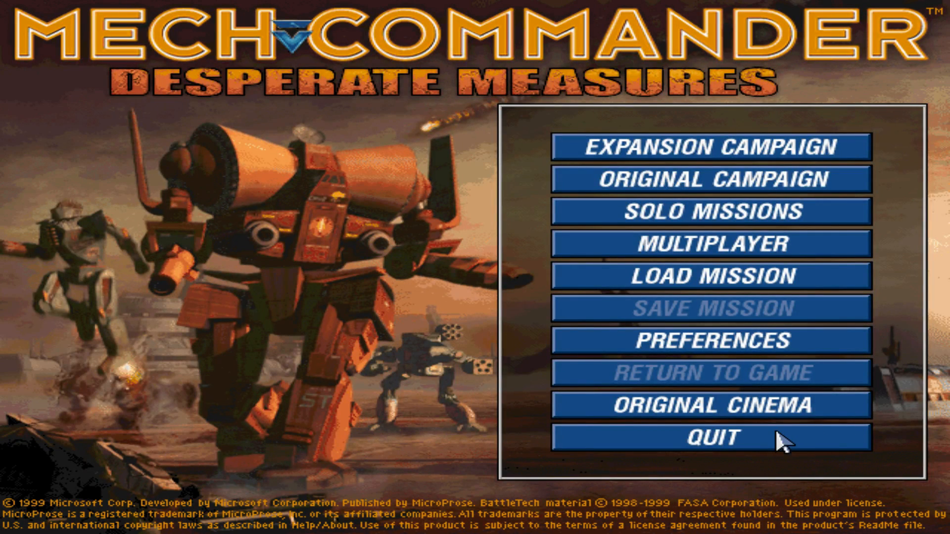
pyautogui.moveTo(712, 311)
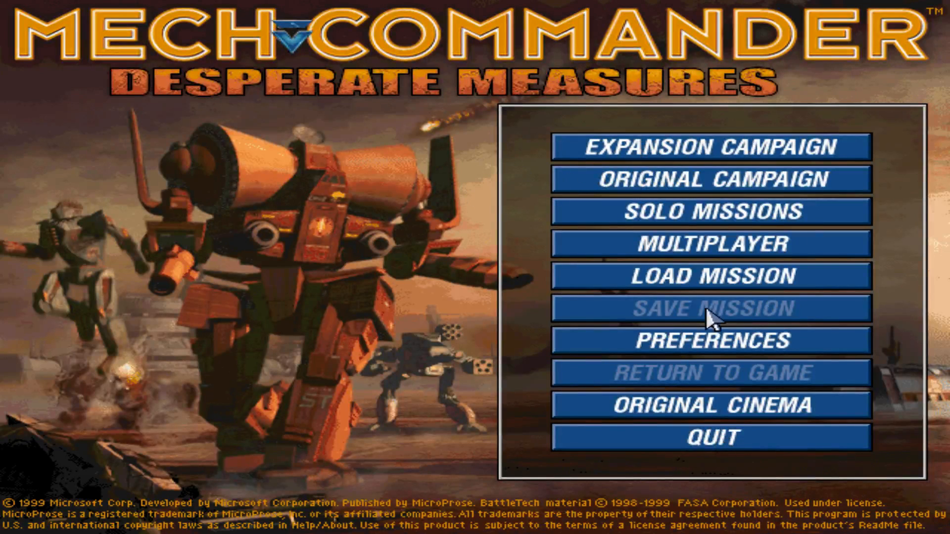
pyautogui.moveTo(678, 451)
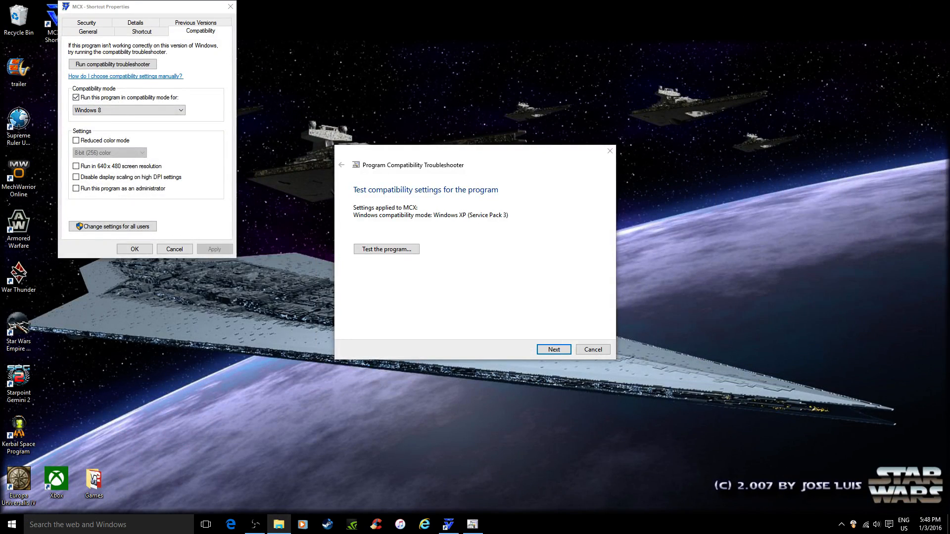
pyautogui.moveTo(360, 205)
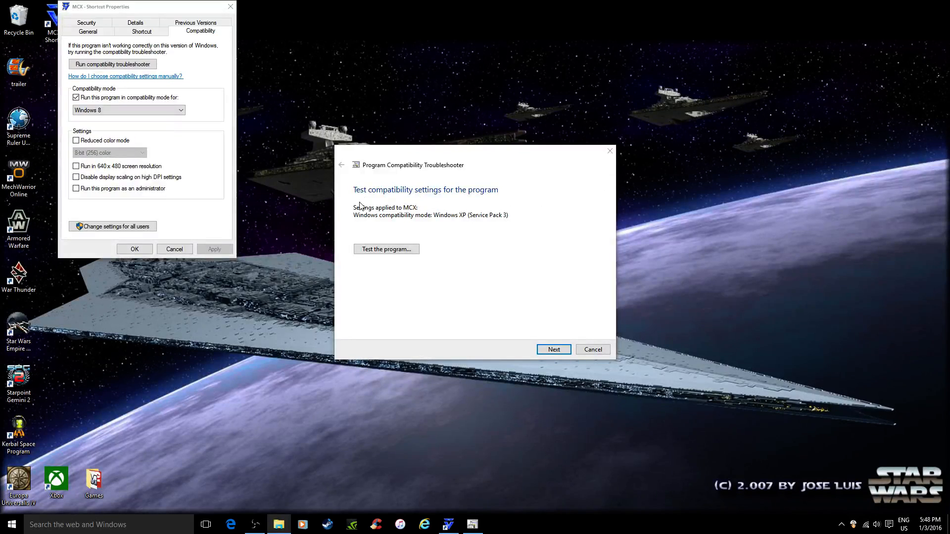
pyautogui.moveTo(531, 313)
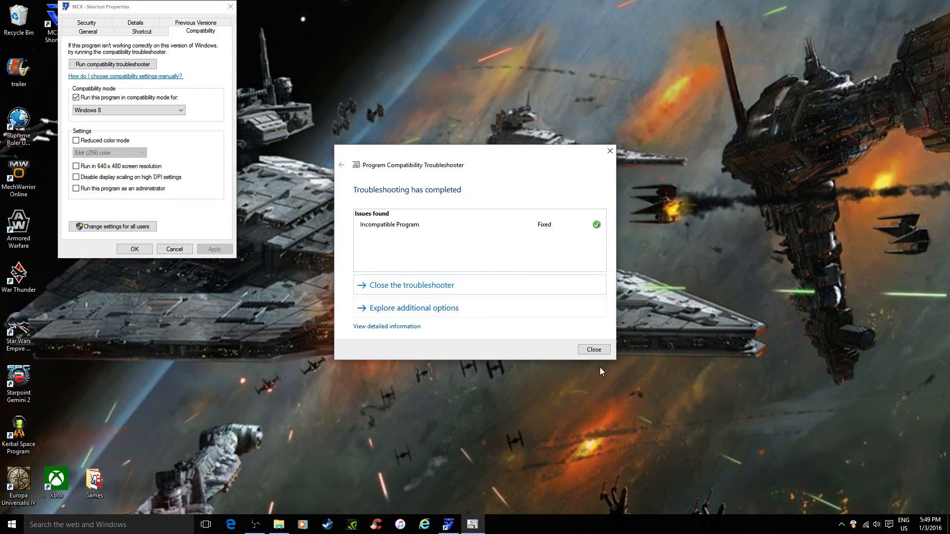
# - Close the completed troubleshooter, which reports the incompatible program as fixed
pyautogui.click(593, 350)
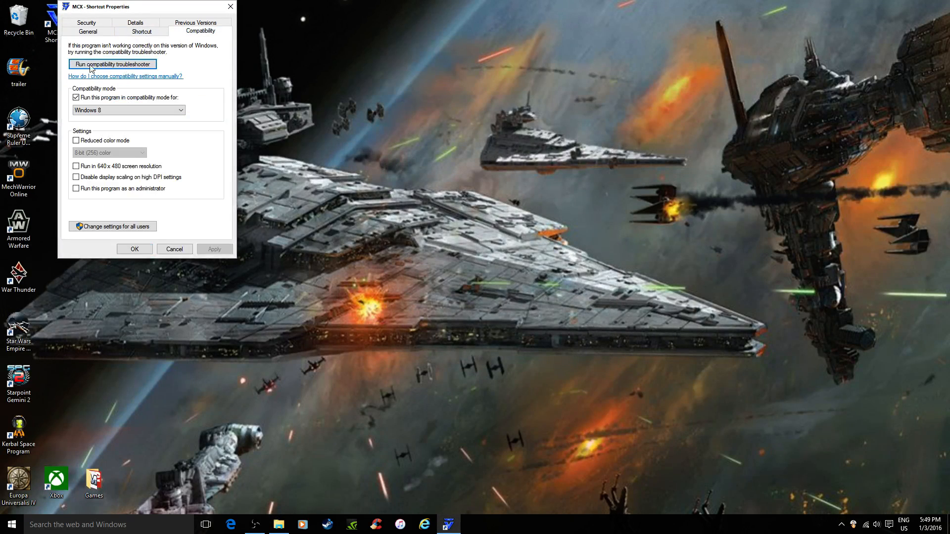
# - Reopen the MCX properties, check the Windows XP (Service Pack 3) mode, and cancel
pyautogui.click(173, 249)
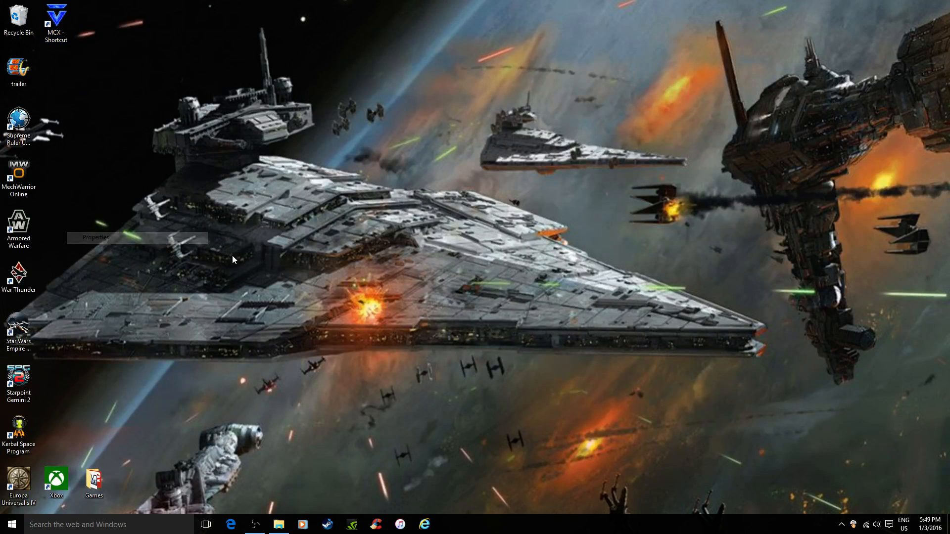
pyautogui.click(95, 237)
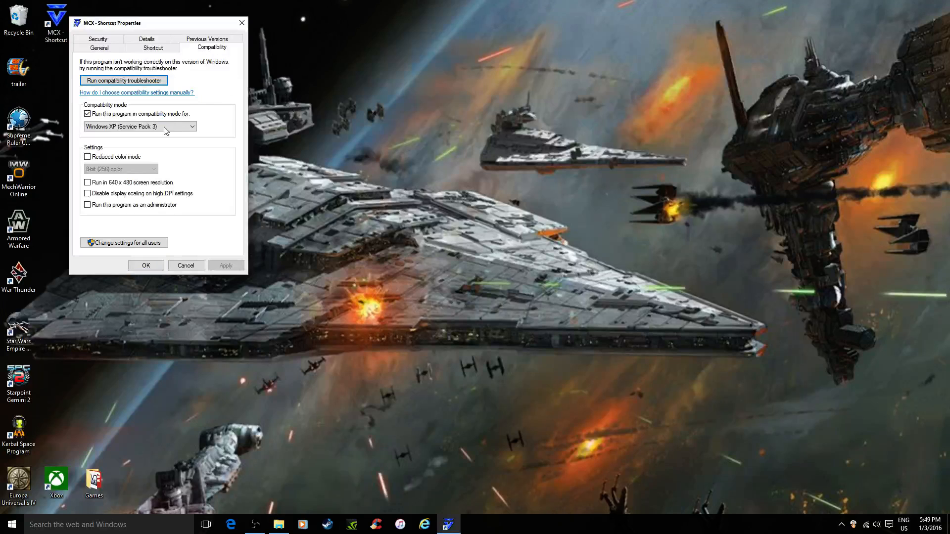
pyautogui.click(88, 114)
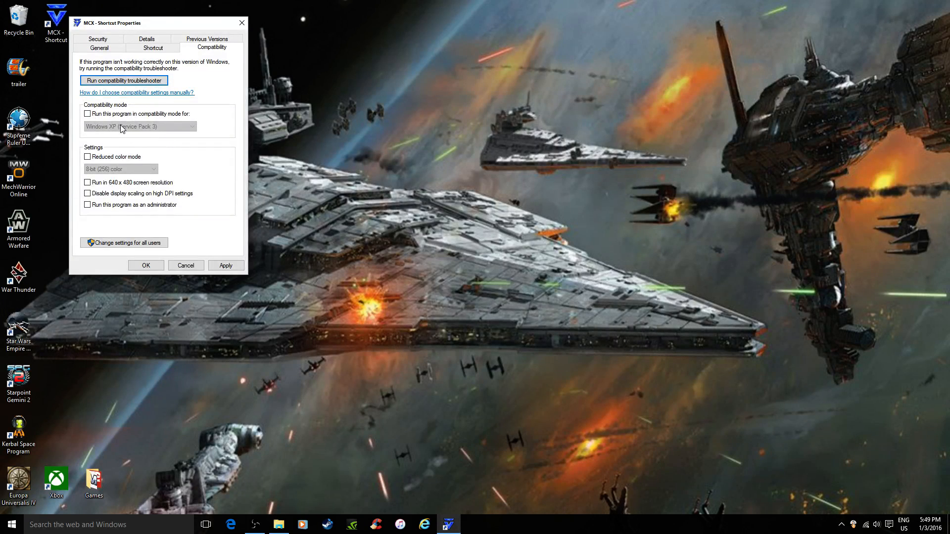
pyautogui.click(87, 113)
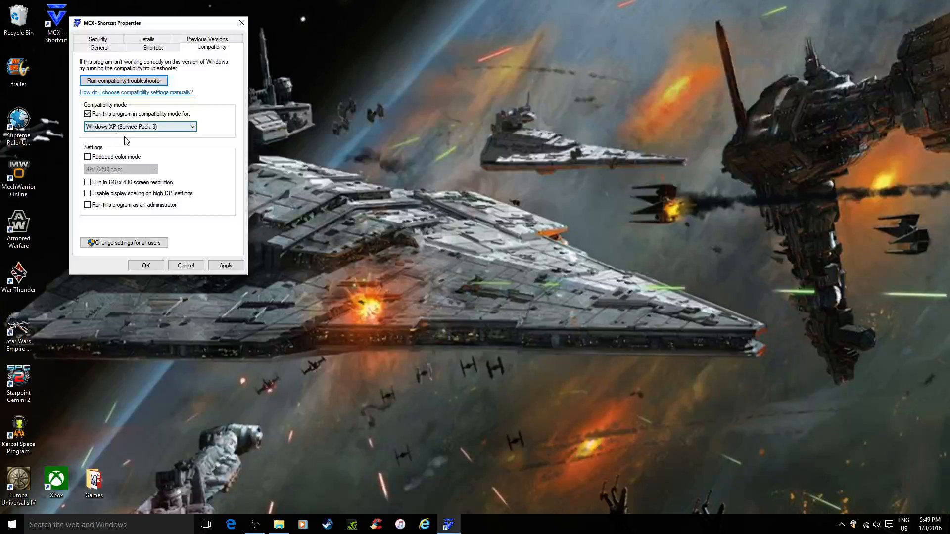
pyautogui.click(87, 113)
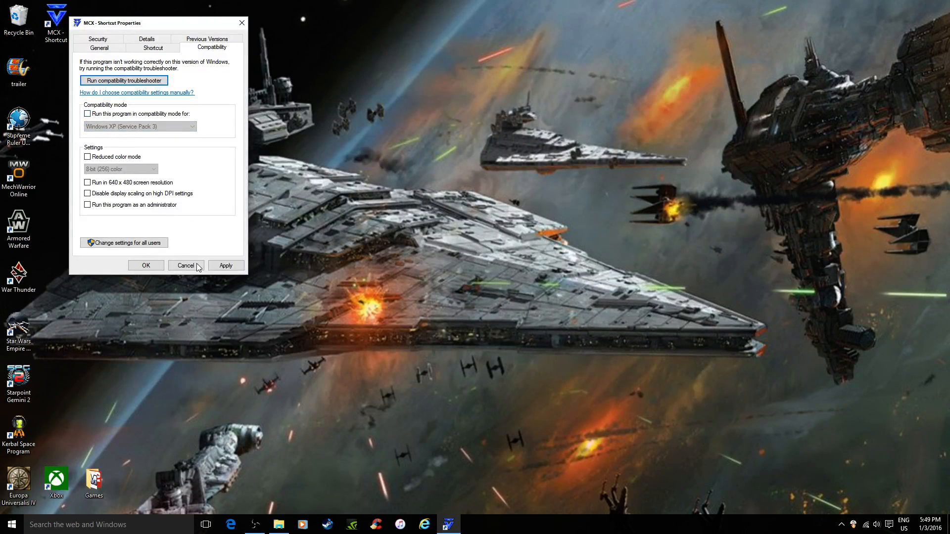
pyautogui.click(186, 265)
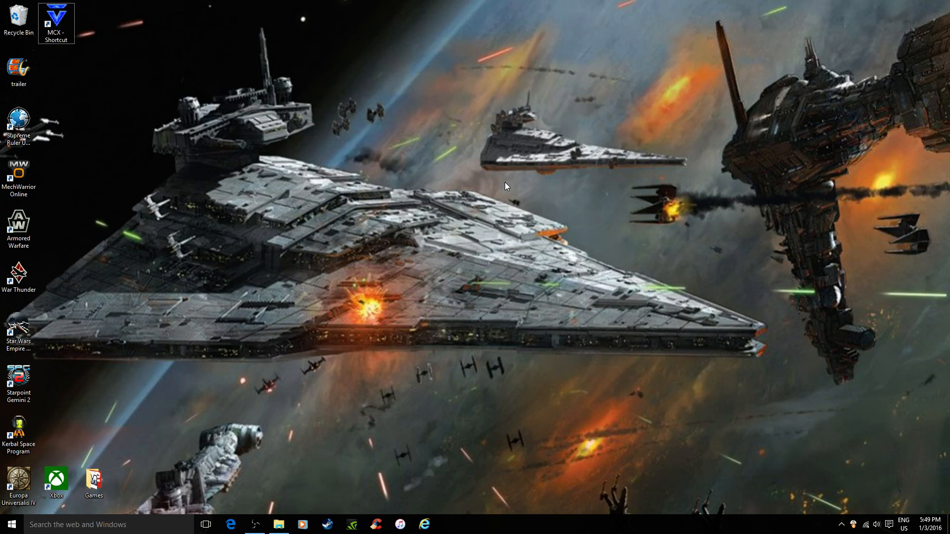
pyautogui.moveTo(434, 237)
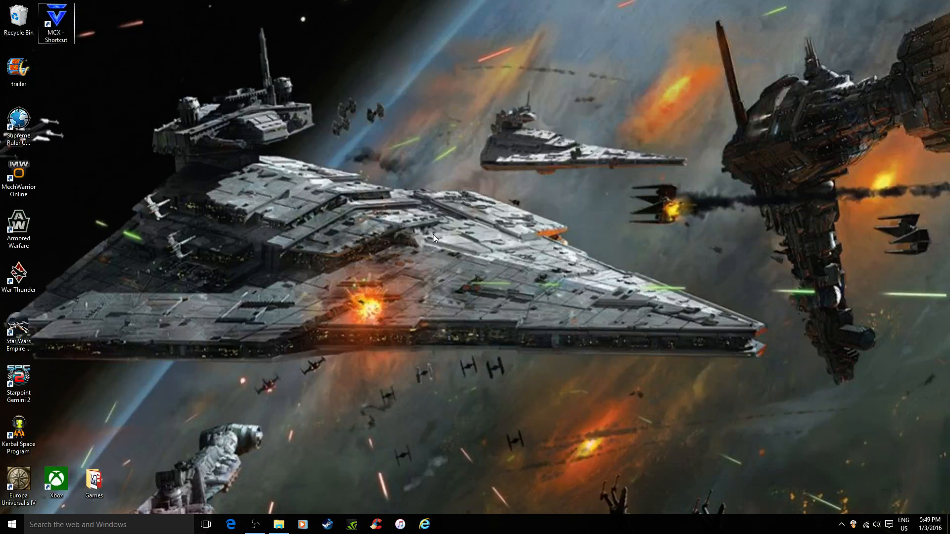
pyautogui.moveTo(406, 177)
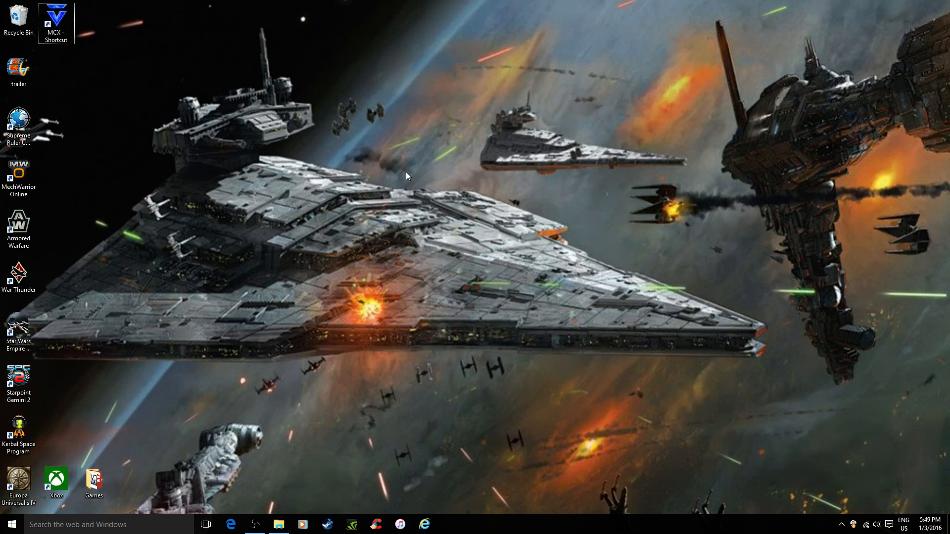